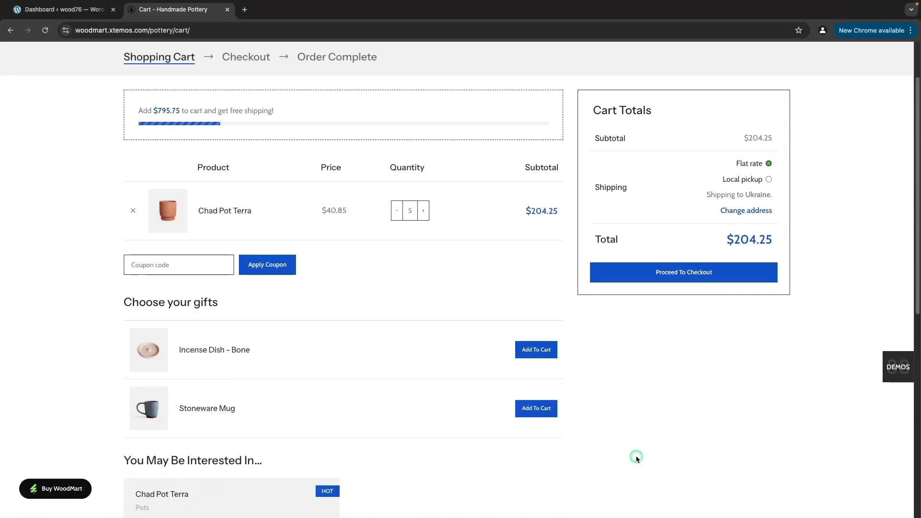
- Add Incense Dish - Bone and Stoneware Mug from the Choose your gifts table to the cart
left_click(535, 349)
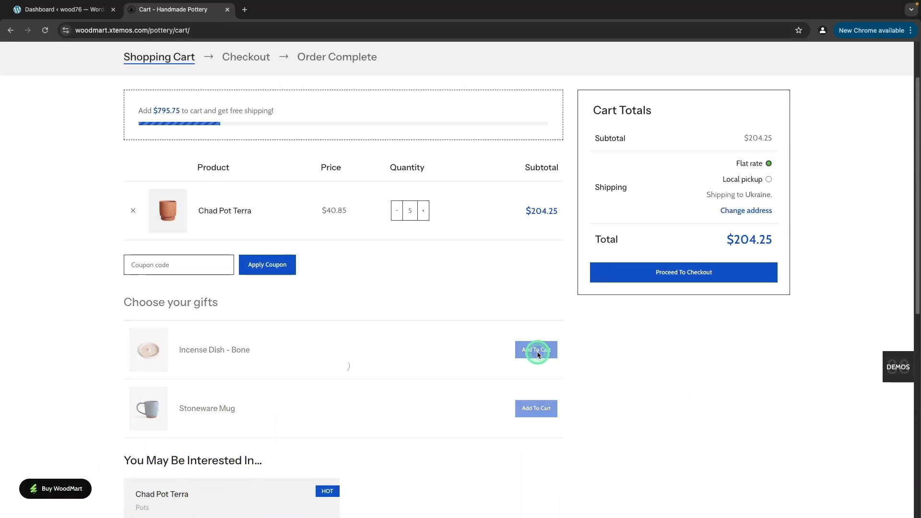
left_click(535, 349)
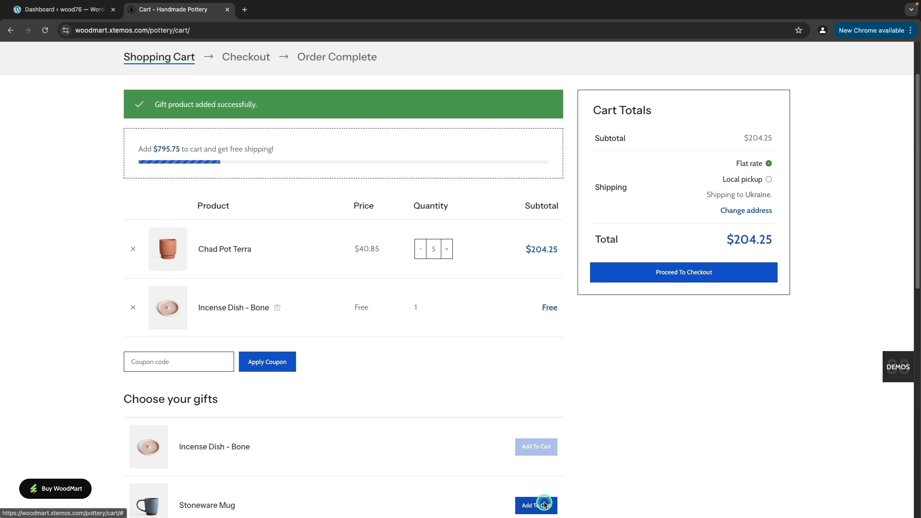
left_click(536, 505)
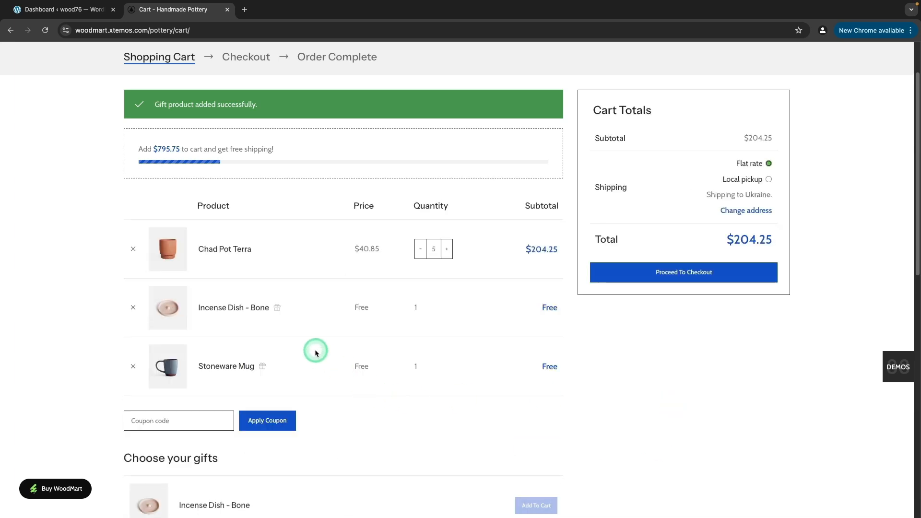
mouse_move(262, 367)
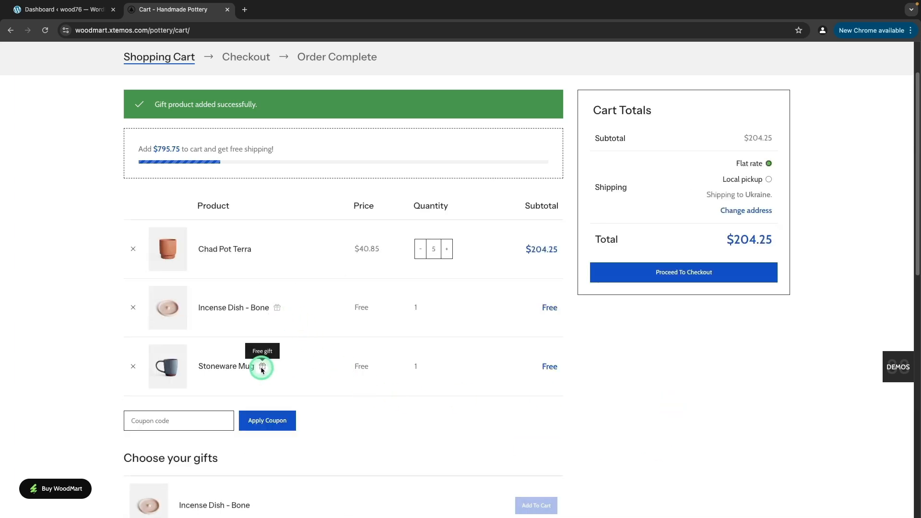
mouse_move(109, 343)
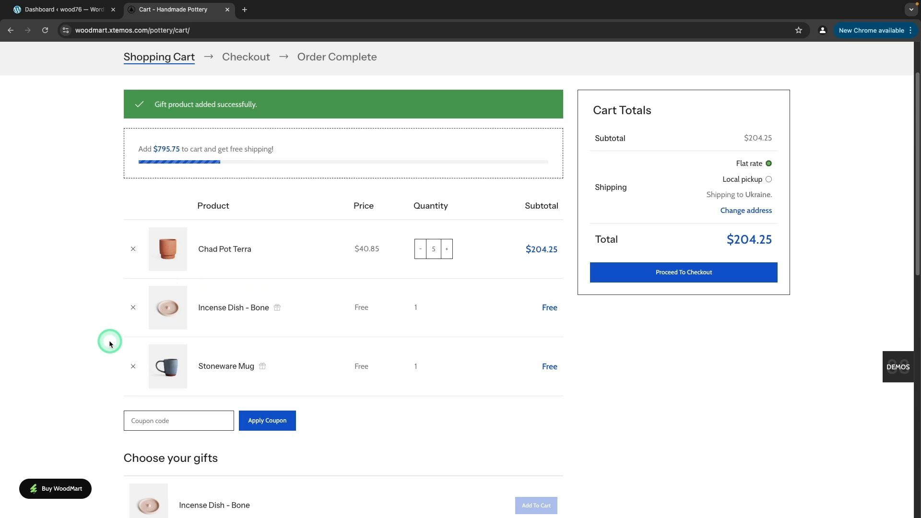
mouse_move(617, 411)
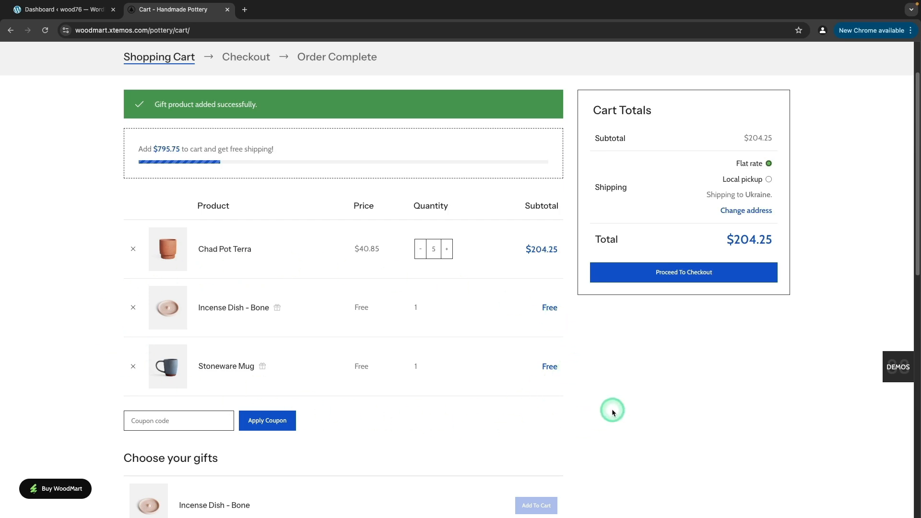
- Enable "Free gifts" under Theme settings > Shop > Free gifts and save the options
left_click(59, 10)
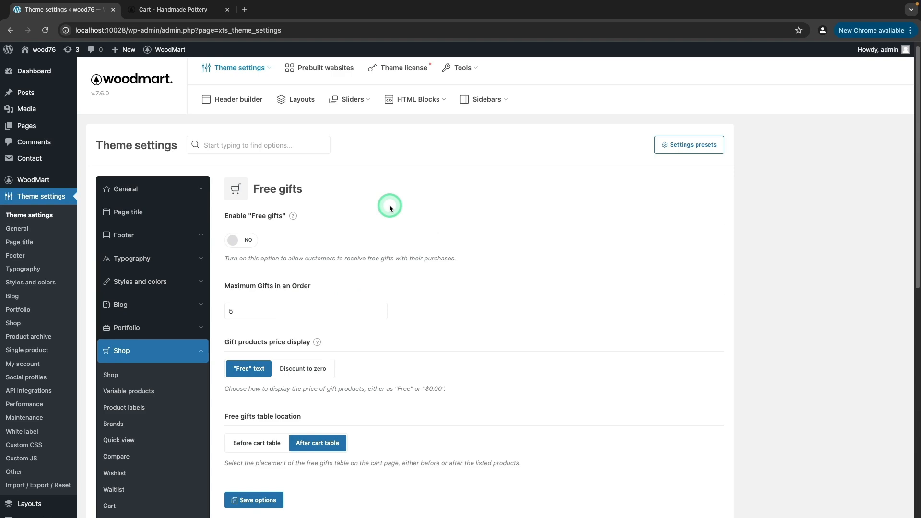
left_click(241, 240)
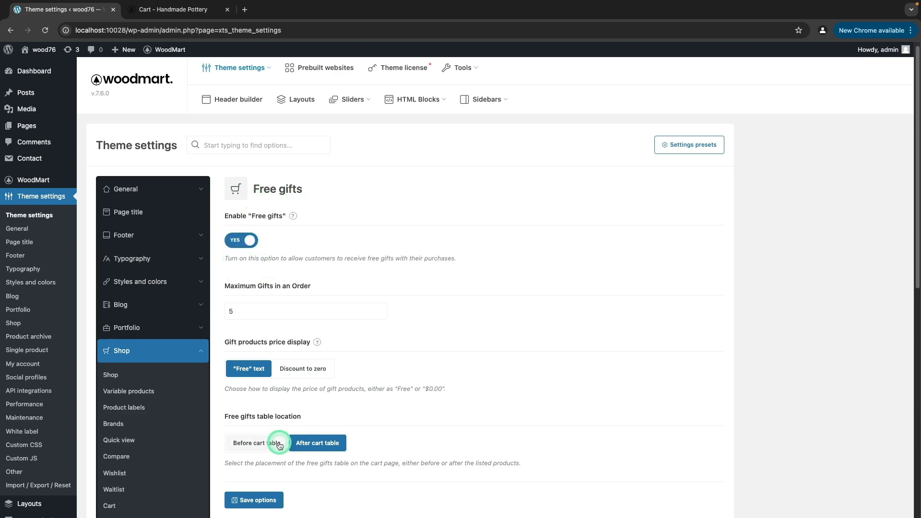
left_click(253, 500)
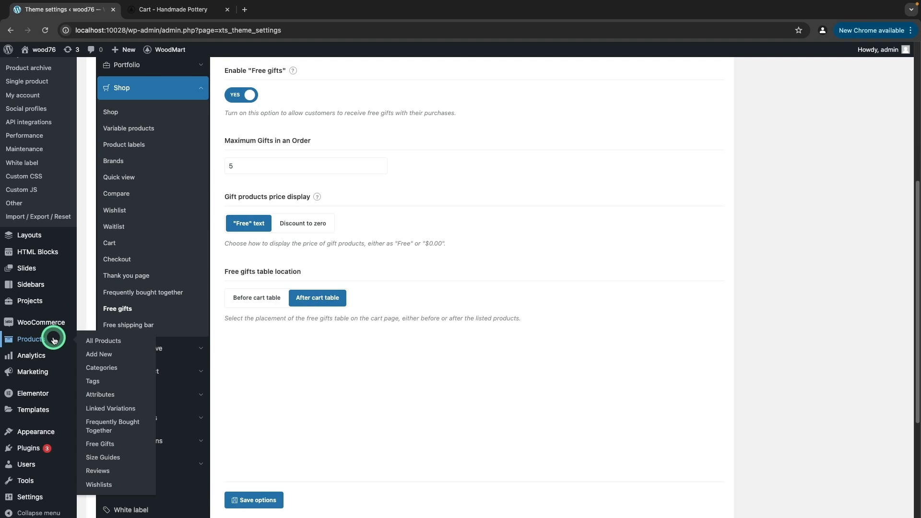
- Start a new gift rule under Products > Free Gifts titled 'Free Gifts', keeping Manual Gifts
left_click(100, 443)
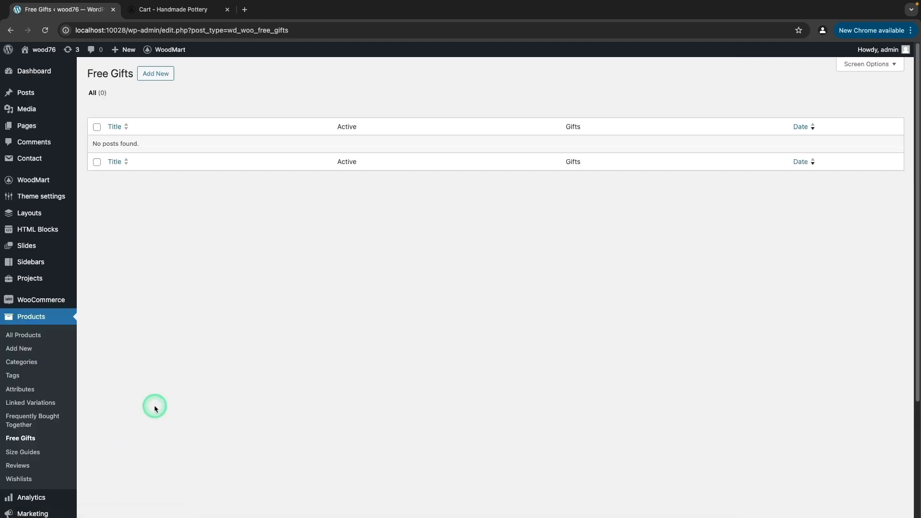
left_click(155, 74)
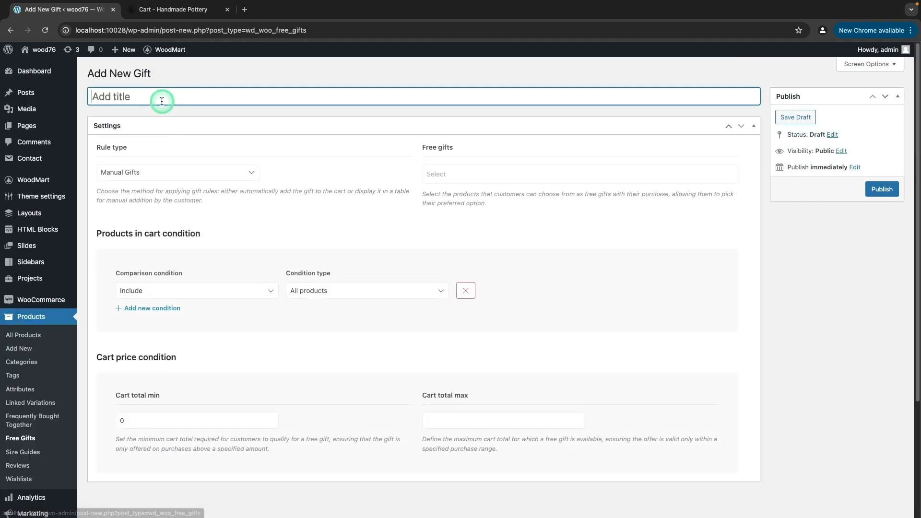
type("Free")
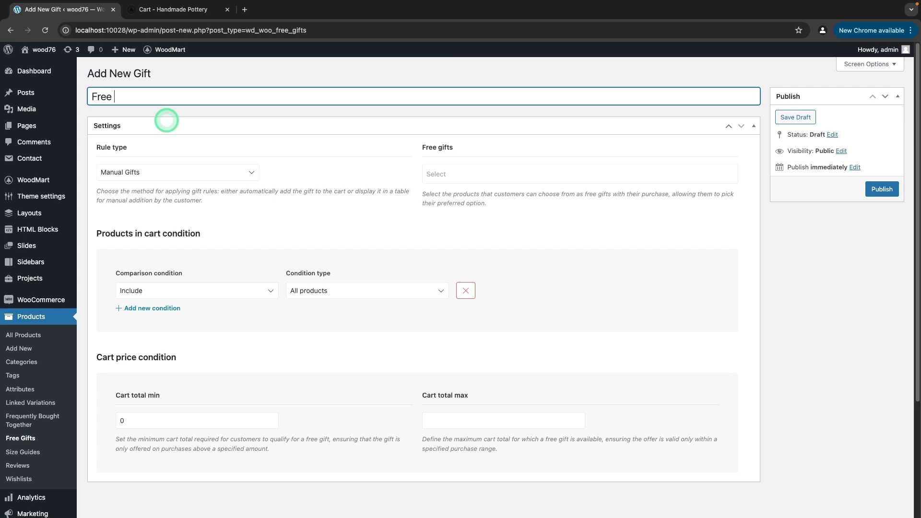
type("Gifts")
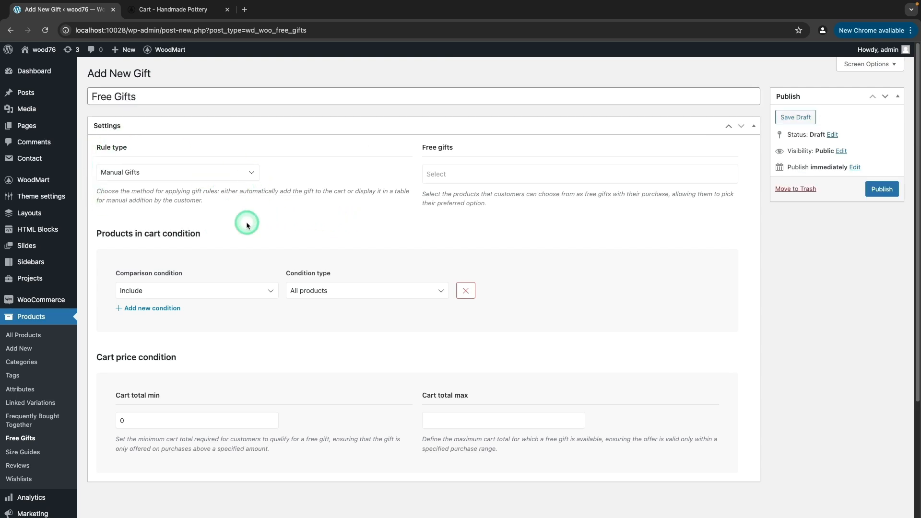
left_click(177, 172)
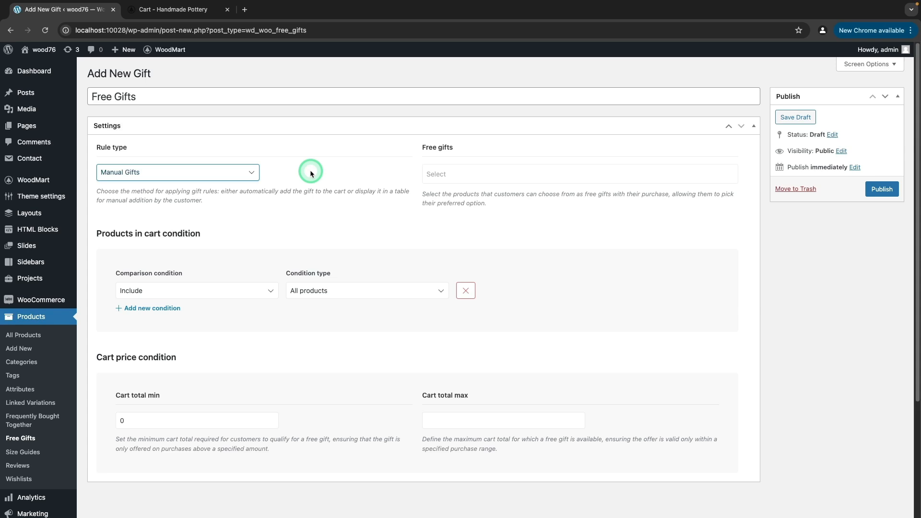
mouse_move(479, 145)
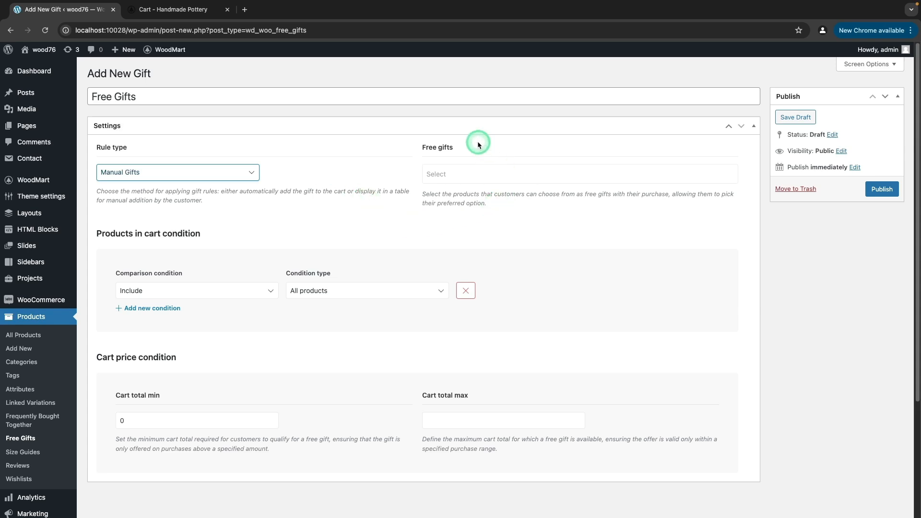
mouse_move(536, 229)
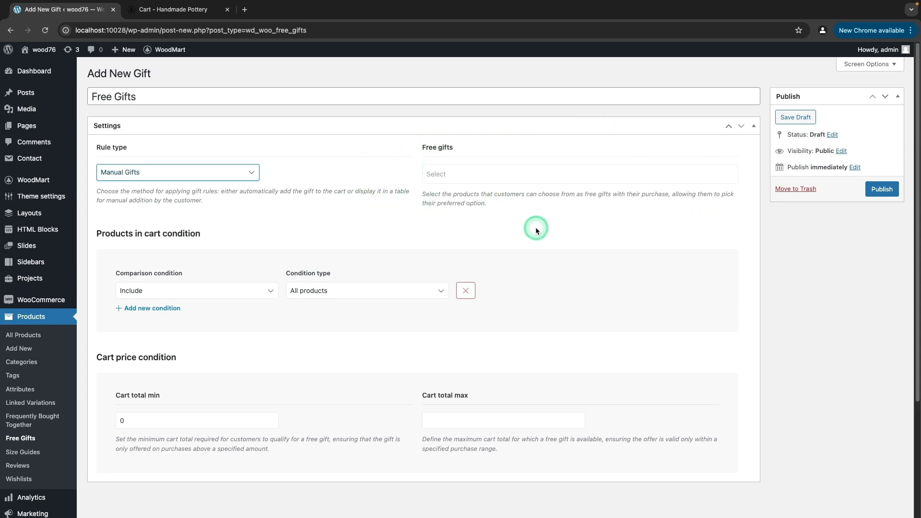
- Select Ornare auctor - Brown and Ornare auctor - Yellow as the offered gifts
left_click(578, 174)
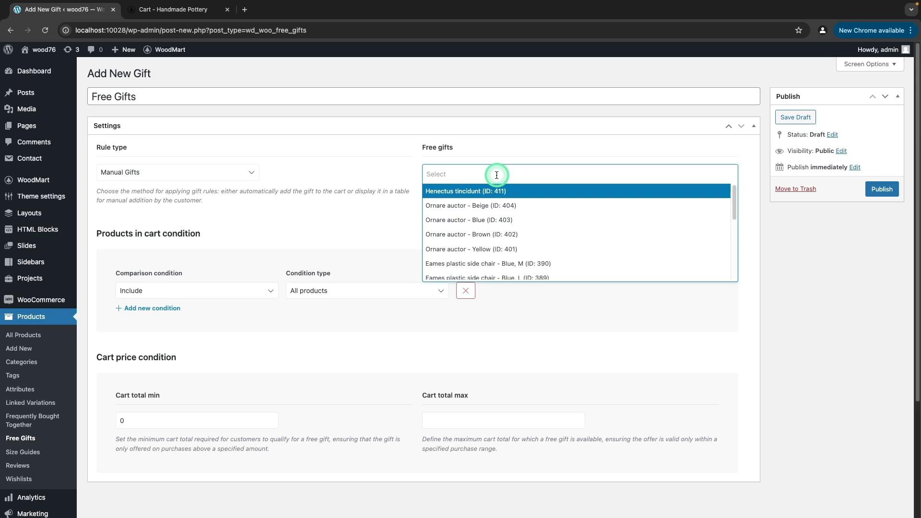
left_click(472, 234)
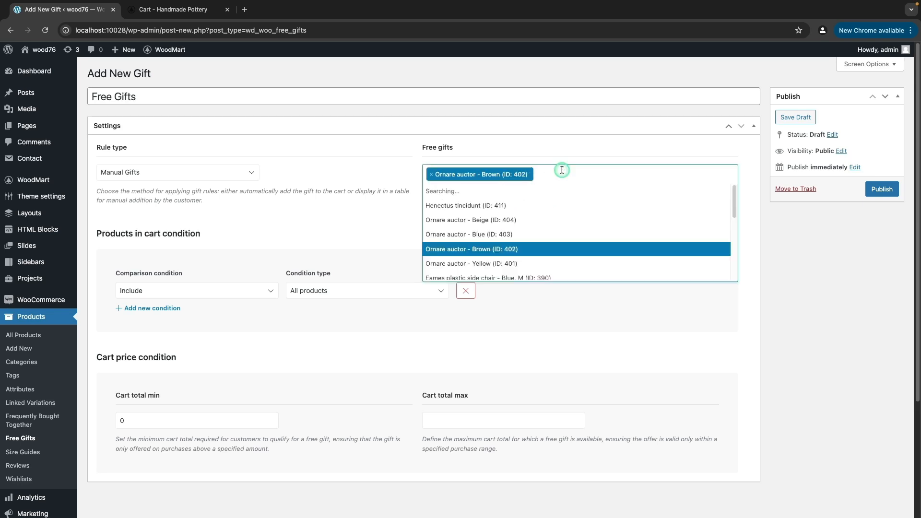
left_click(471, 263)
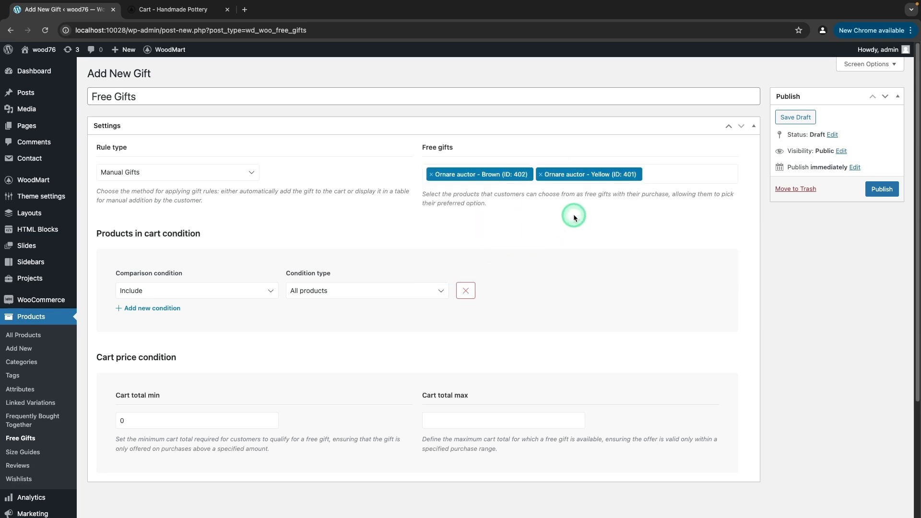
mouse_move(606, 419)
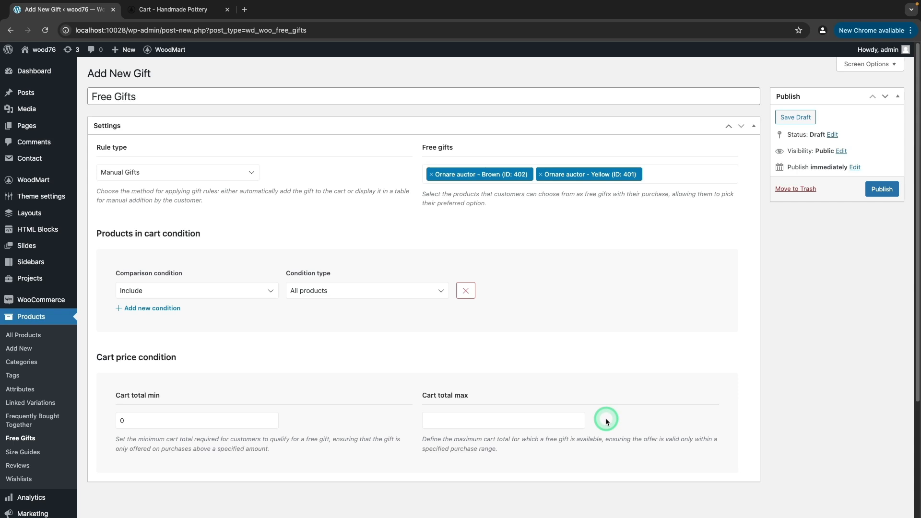
mouse_move(605, 380)
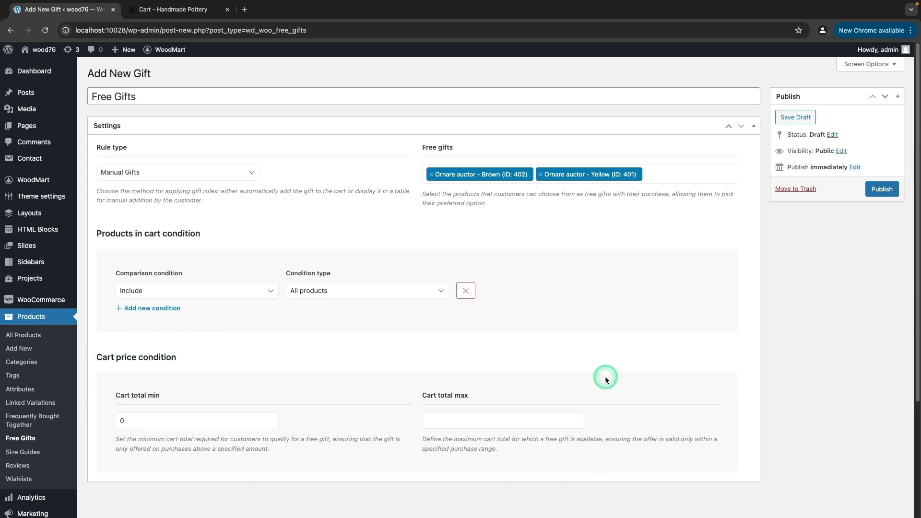
mouse_move(185, 339)
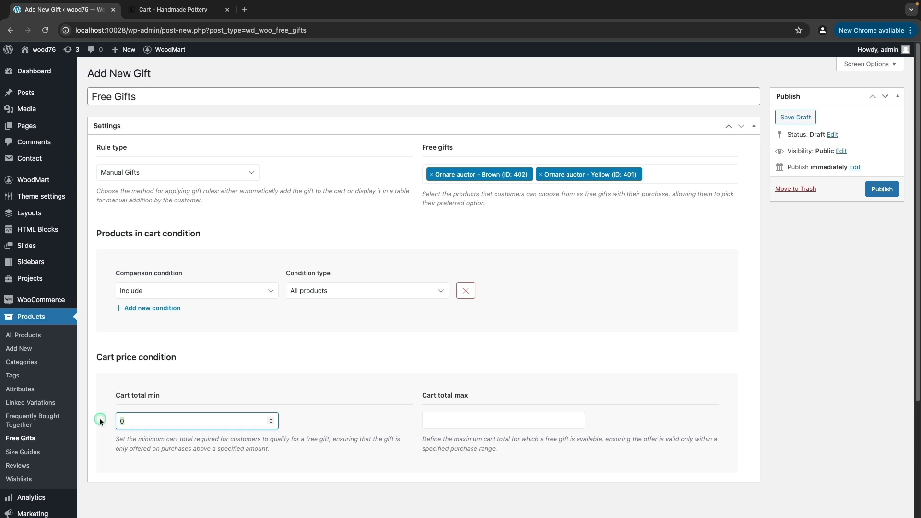
- Set Cart total min to 500 and review the Condition type choices
type("500")
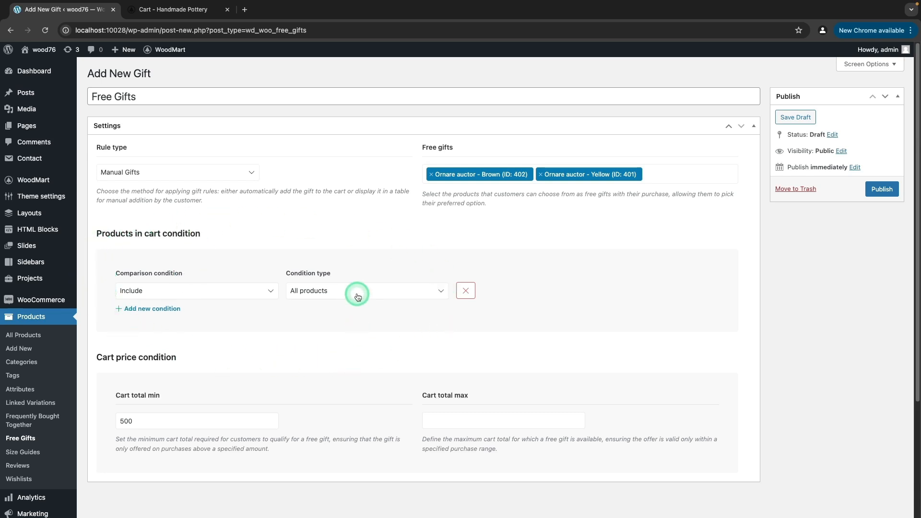
left_click(364, 290)
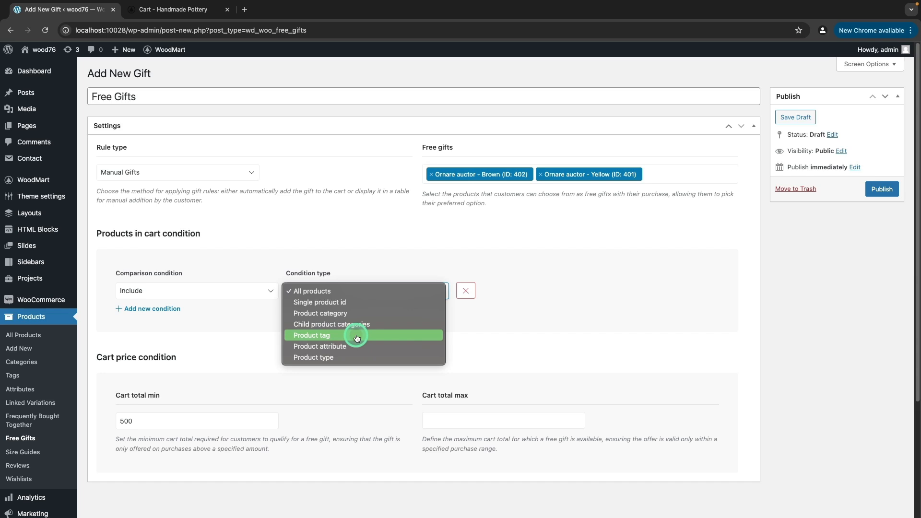